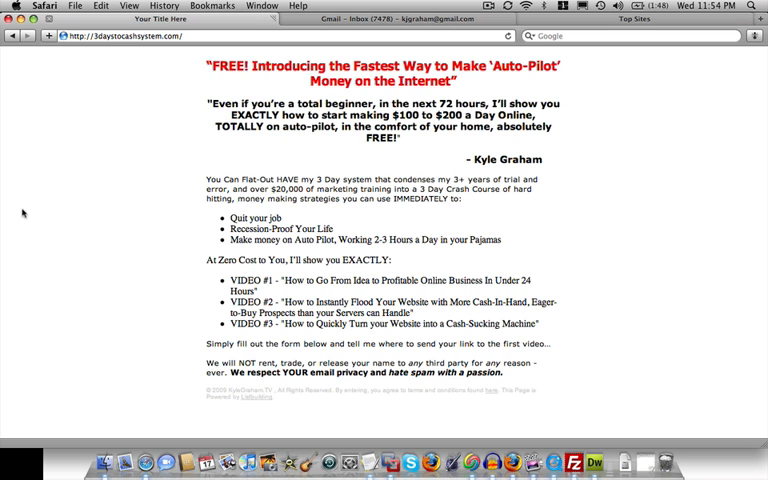
{"action": "mouse_move", "coordinate": [596, 28]}
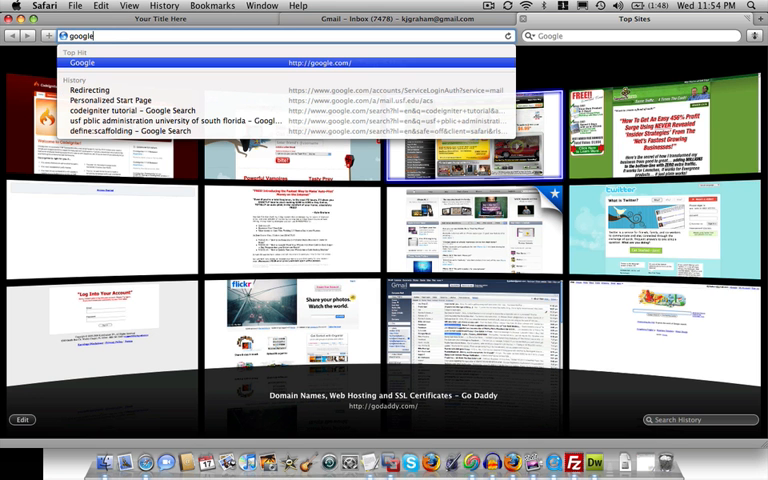
Step: Go to google.com/analytics and start signing up for a new Google account
{"action": "type", "text": "google.com/analytics/sign_up.html"}
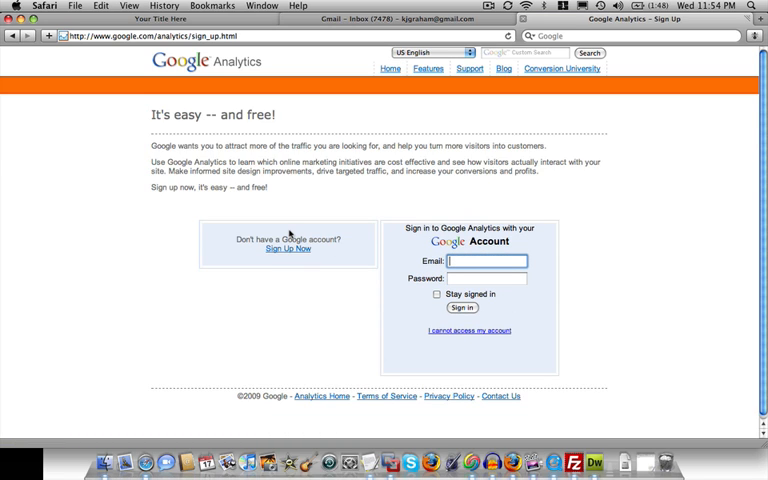
{"action": "left_click", "coordinate": [287, 250]}
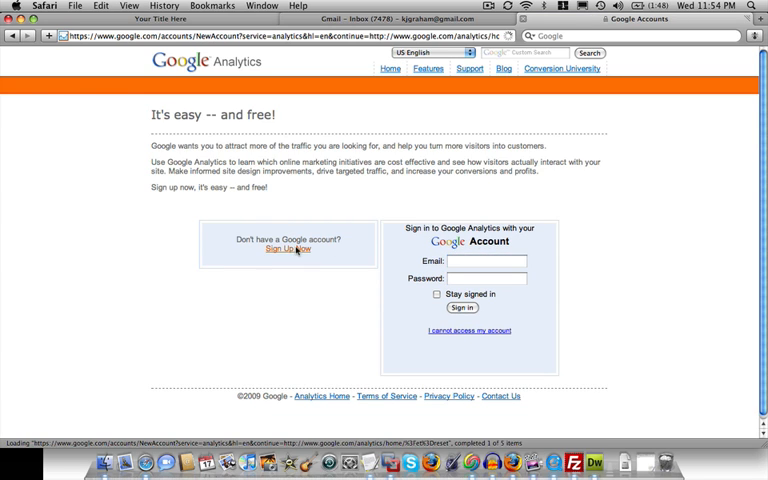
Step: Enter the new account's email (kyle@…) and its password
{"action": "left_click", "coordinate": [286, 249]}
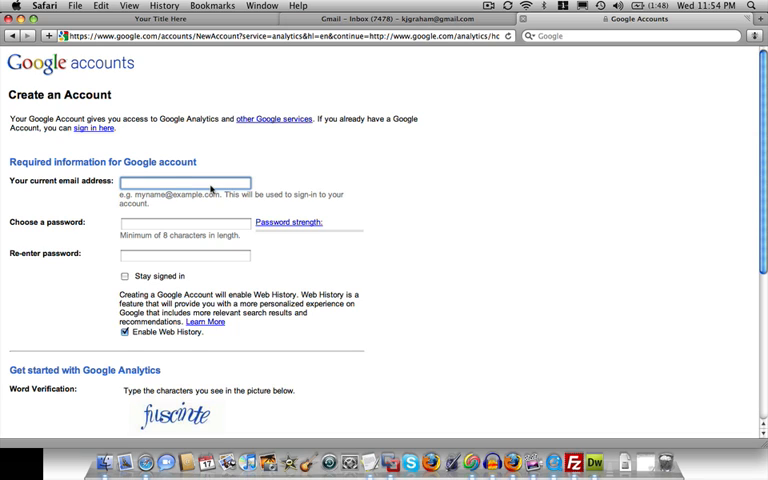
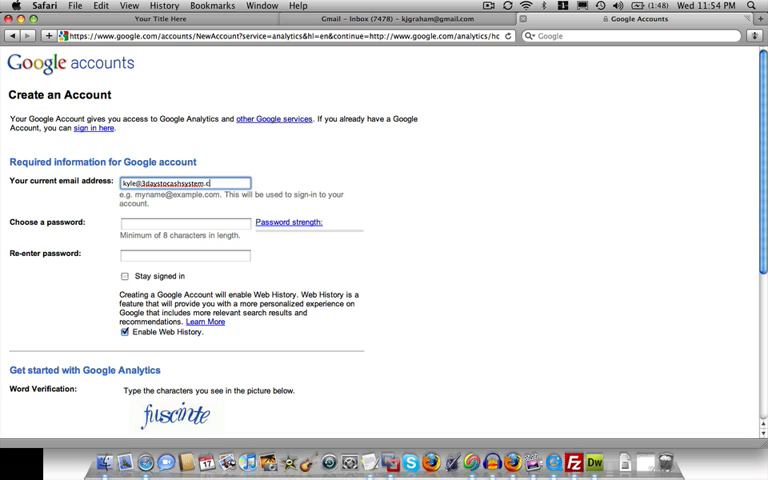
{"action": "left_click", "coordinate": [185, 222]}
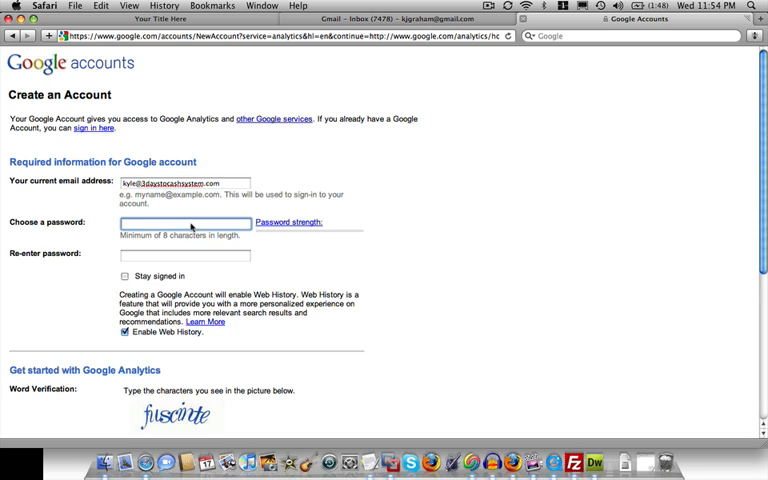
{"action": "type", "text": "•"}
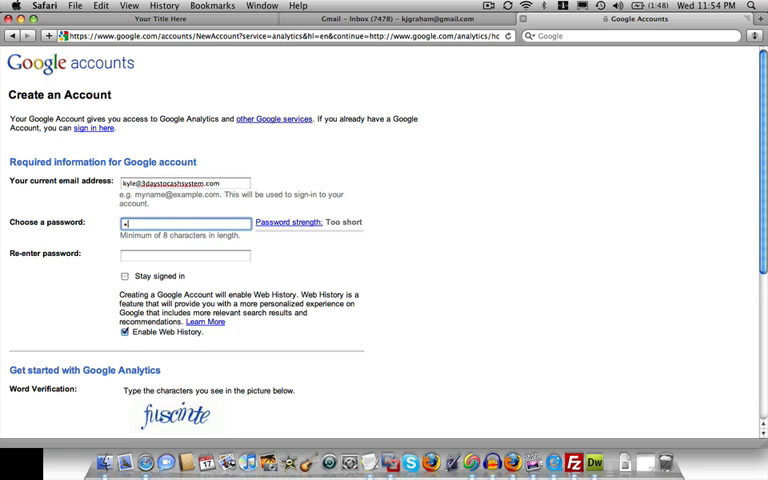
{"action": "type", "text": "••"}
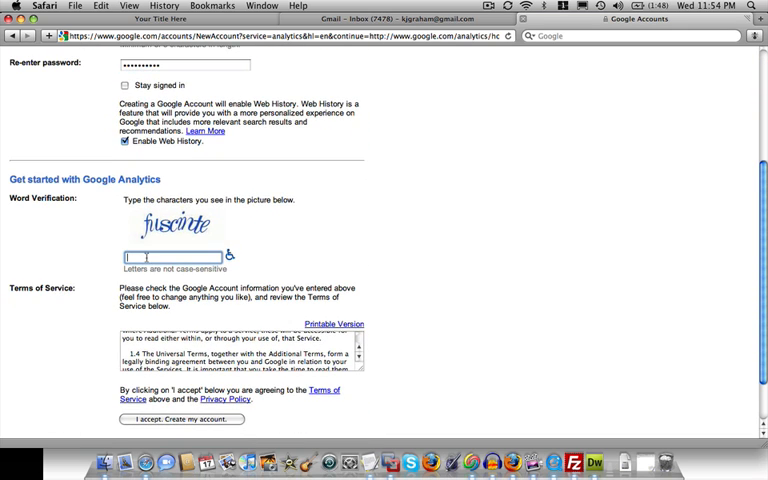
Step: Enter the verification word and accept the terms to create the account
{"action": "type", "text": "fuscinte"}
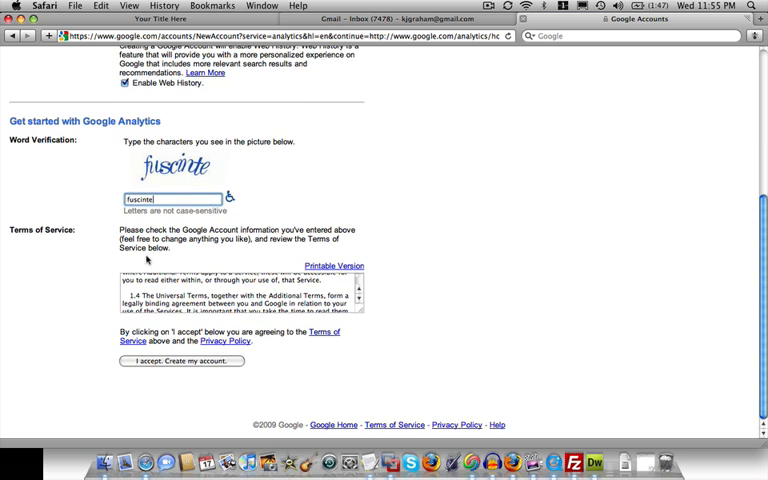
{"action": "left_click", "coordinate": [184, 362]}
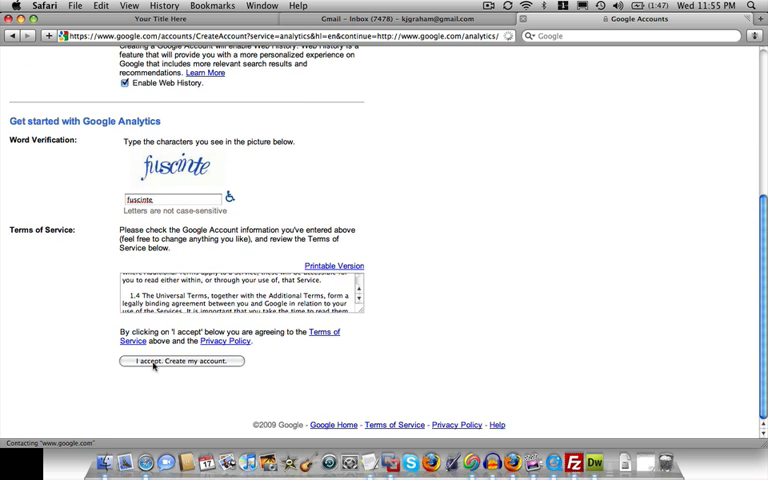
{"action": "left_click", "coordinate": [183, 362]}
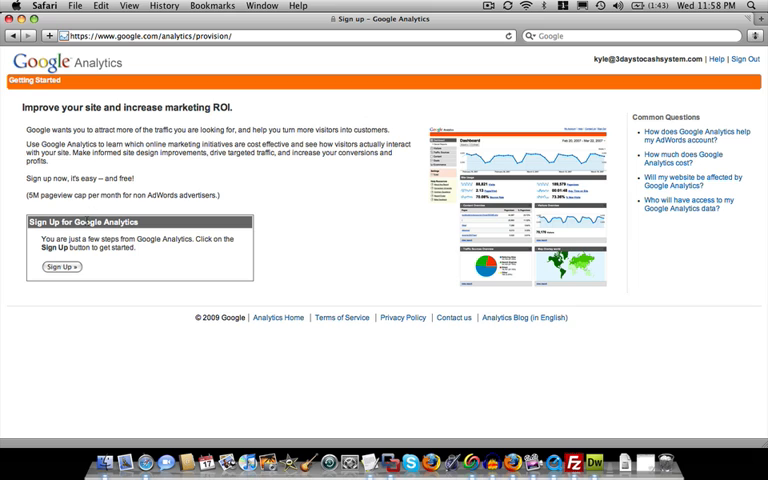
{"action": "mouse_move", "coordinate": [70, 267]}
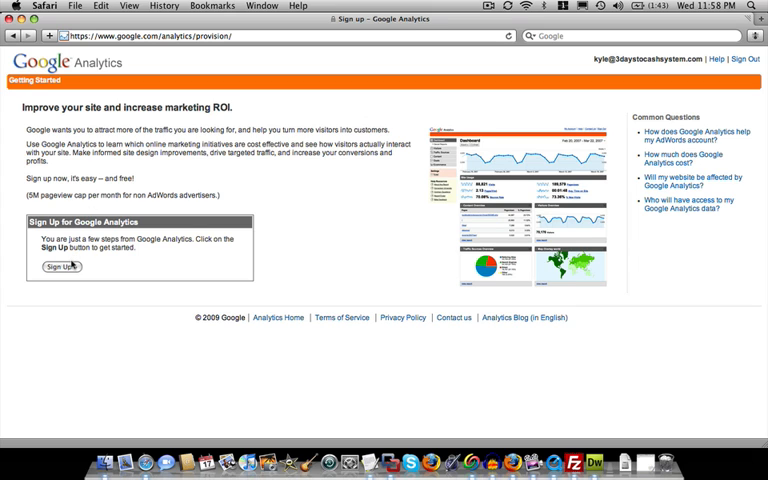
Step: Register 3DaysToCashSystem.com in Analytics with Eastern time zone and continue to contact details
{"action": "left_click", "coordinate": [59, 267]}
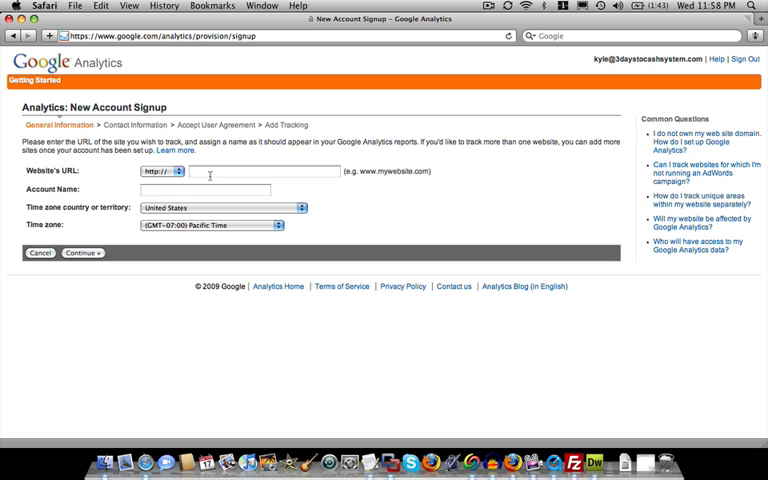
{"action": "left_click", "coordinate": [262, 171]}
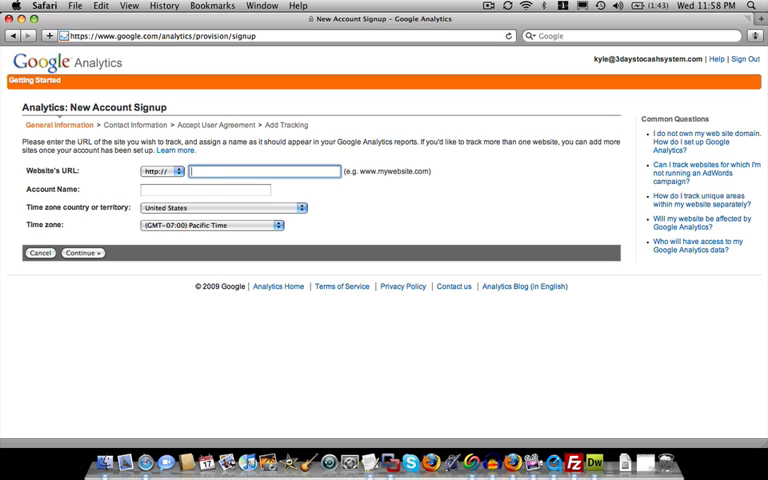
{"action": "type", "text": "3DaysToCashSystem.c"}
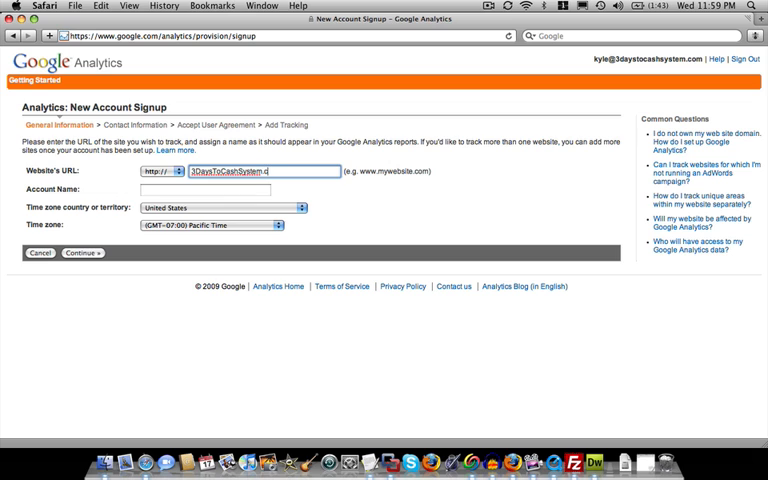
{"action": "type", "text": "3DaysToCashSystem.com"}
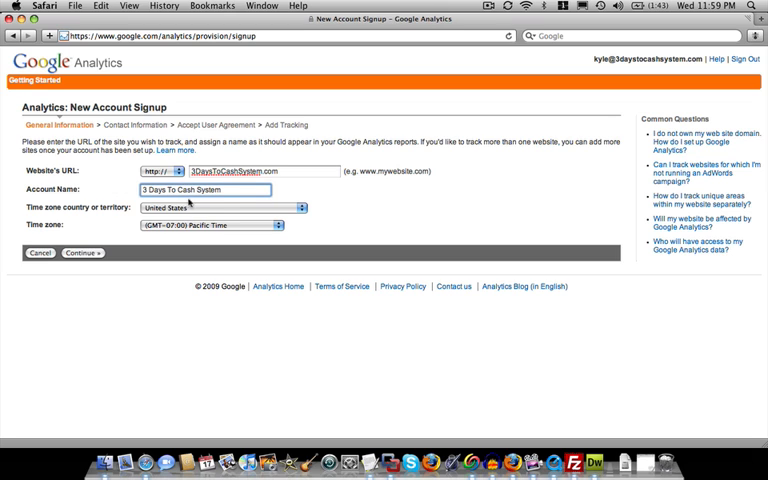
{"action": "left_click", "coordinate": [207, 224]}
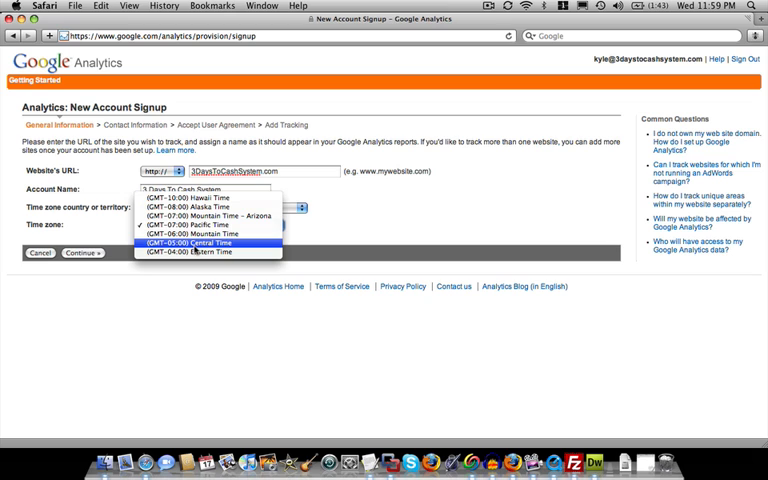
{"action": "left_click", "coordinate": [205, 251]}
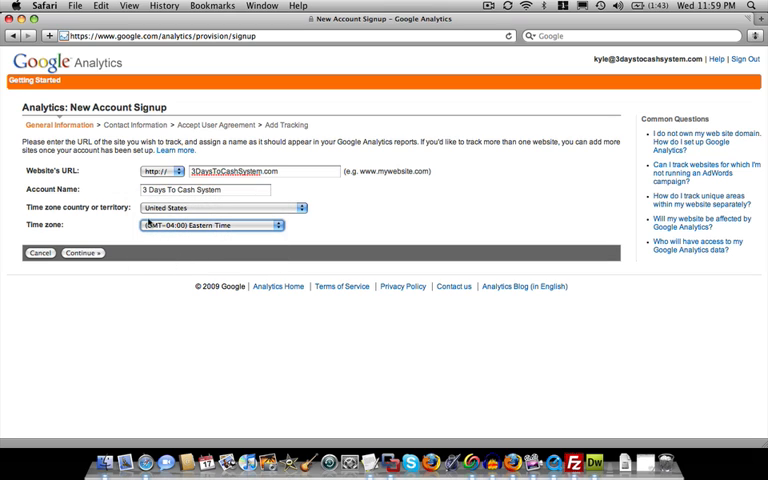
{"action": "left_click", "coordinate": [82, 253]}
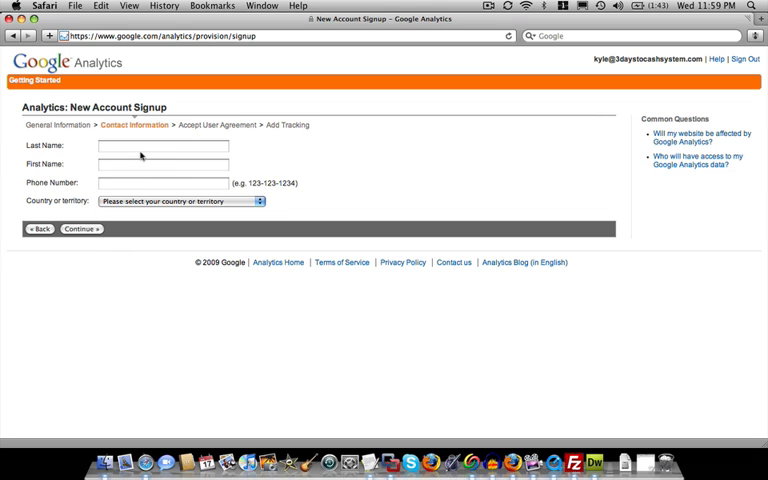
Step: Continue past contact information and scroll through the Analytics terms of service
{"action": "left_click", "coordinate": [80, 228]}
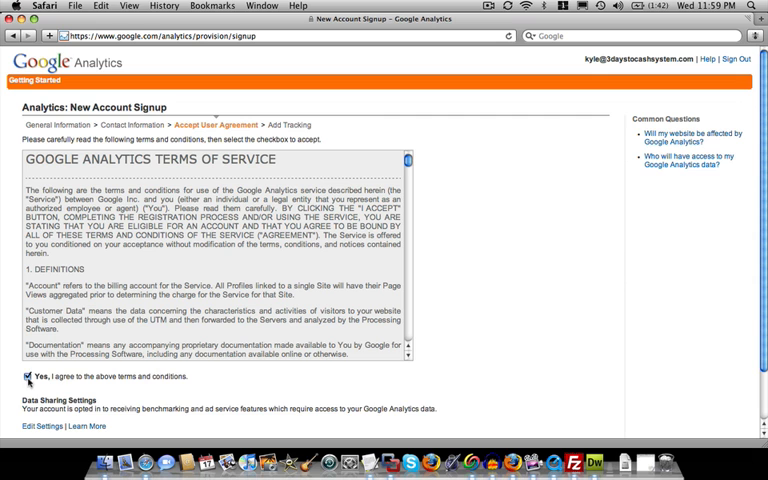
{"action": "scroll", "scroll_direction": "down", "scroll_amount": 3}
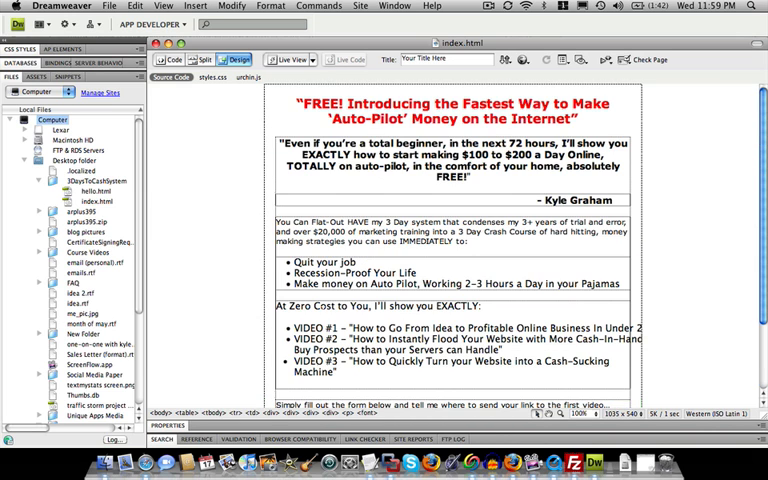
Step: In Code view, replace the urchin.js script at the bottom of index.html with ga.js code
{"action": "scroll", "scroll_direction": "down", "scroll_amount": 3}
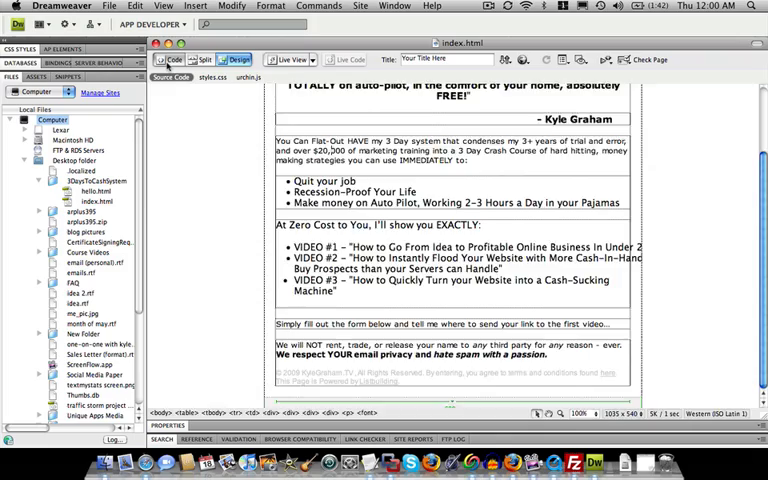
{"action": "left_click", "coordinate": [174, 61]}
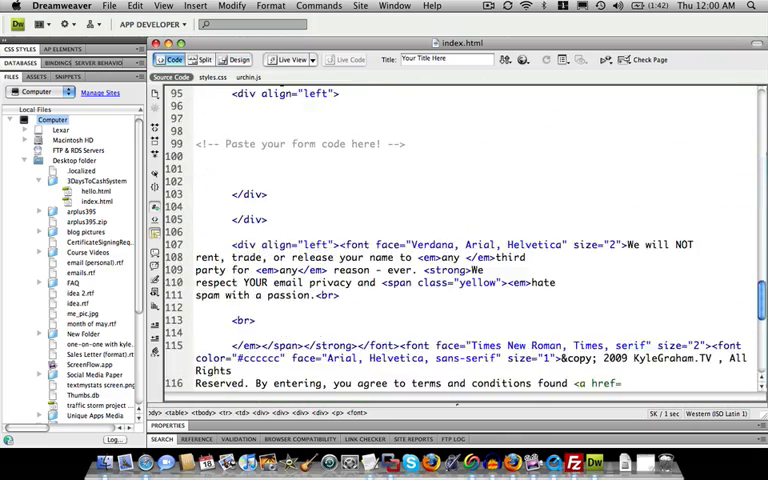
{"action": "scroll", "scroll_direction": "down", "scroll_amount": 3}
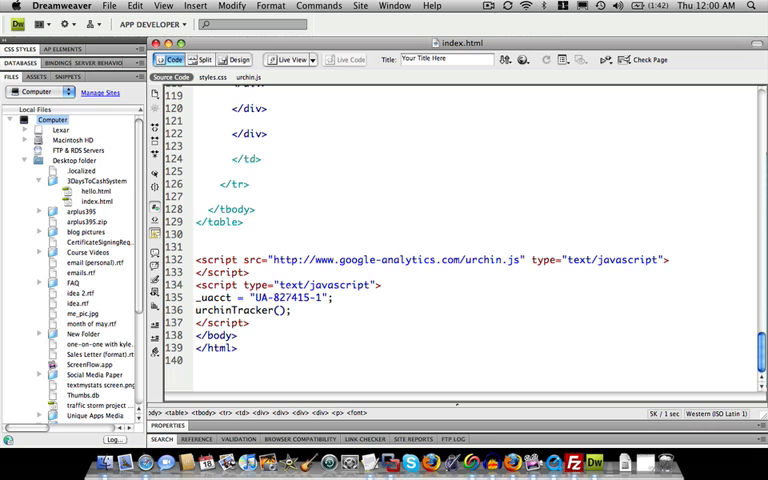
{"action": "left_click_drag", "start_coordinate": [200, 260], "coordinate": [250, 322]}
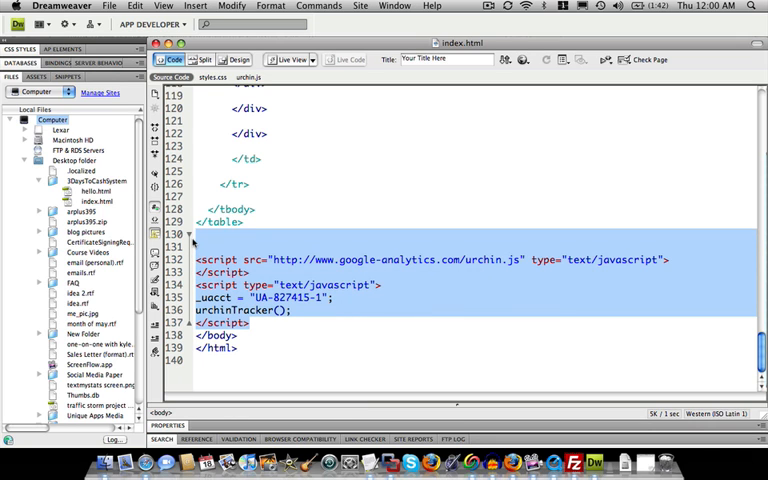
{"action": "key", "text": "Delete"}
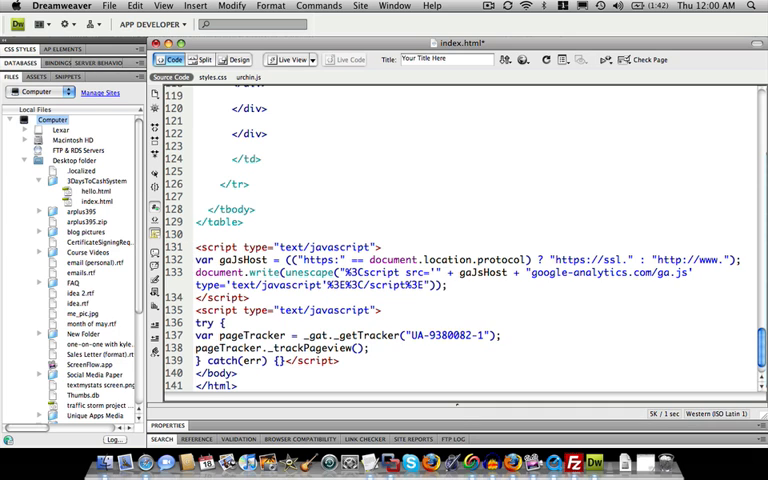
{"action": "scroll", "scroll_direction": "down", "scroll_amount": 3}
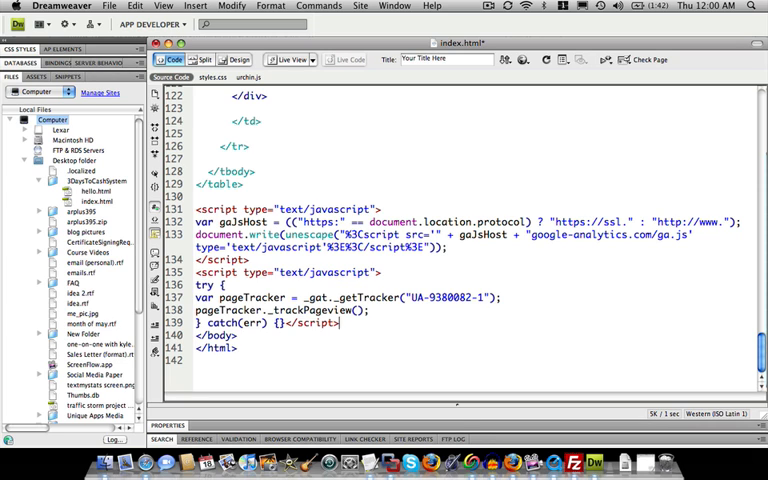
{"action": "left_click", "coordinate": [135, 8]}
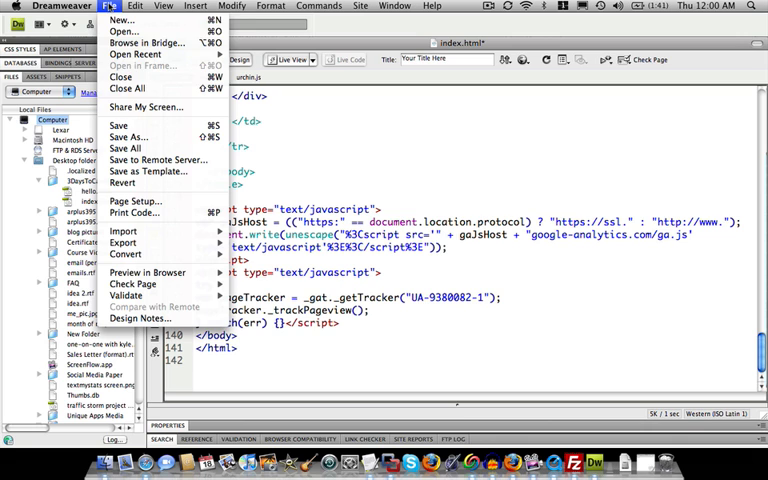
{"action": "mouse_move", "coordinate": [130, 124]}
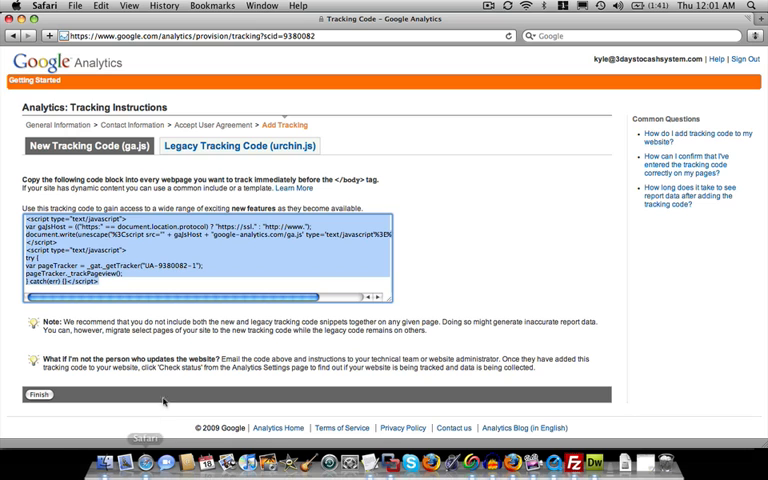
Step: Finish tracking setup so the overview lists the 3DaysToCashSystem.com profile
{"action": "left_click", "coordinate": [37, 394]}
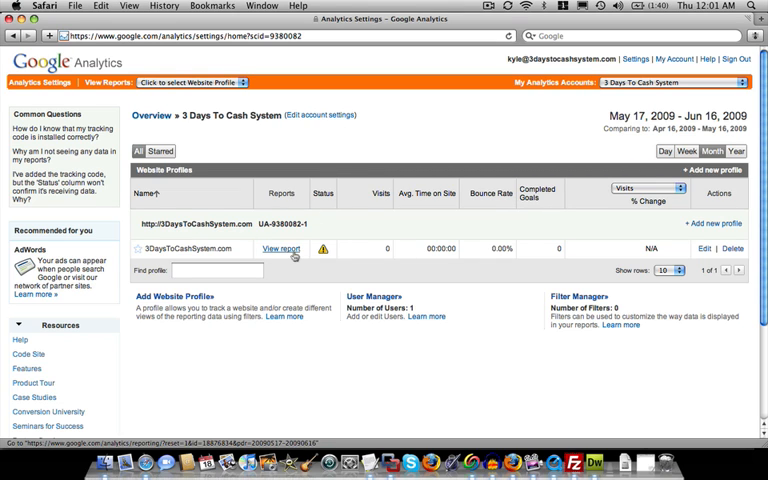
Step: Open the 3DaysToCashSystem.com report and scroll its empty zero-visit dashboard
{"action": "left_click", "coordinate": [284, 248]}
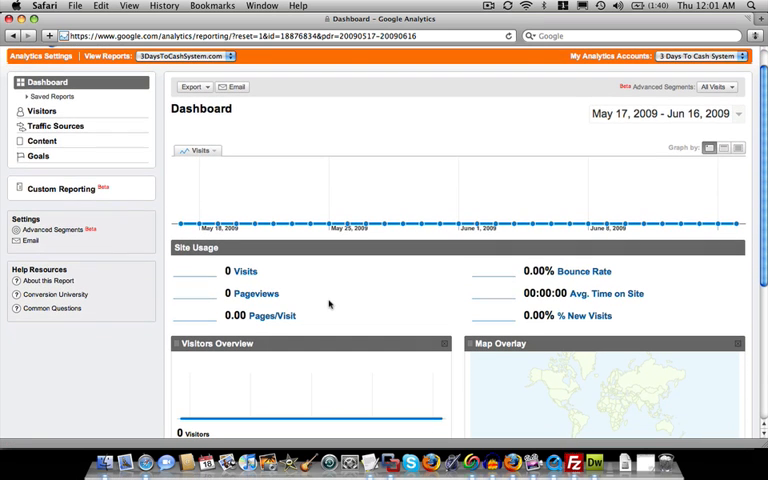
{"action": "scroll", "scroll_direction": "down", "scroll_amount": 3}
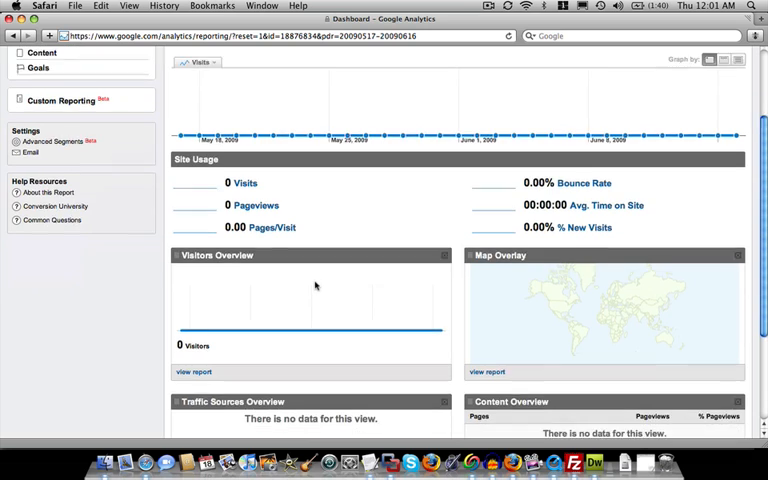
{"action": "scroll", "scroll_direction": "down", "scroll_amount": 3}
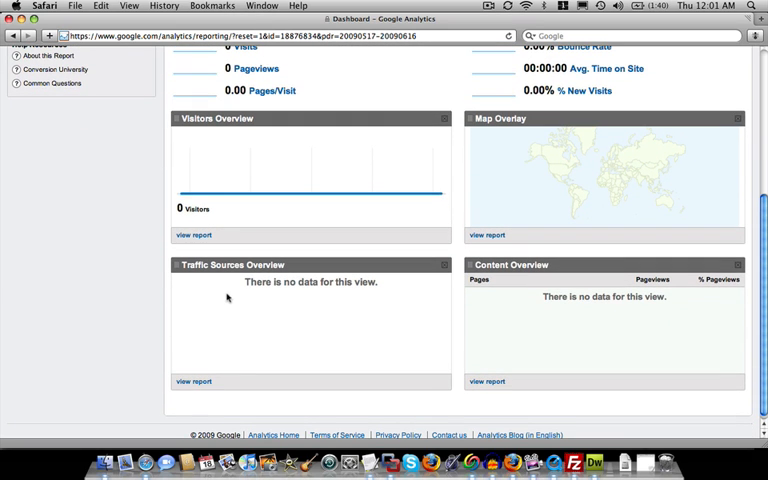
{"action": "mouse_move", "coordinate": [209, 319]}
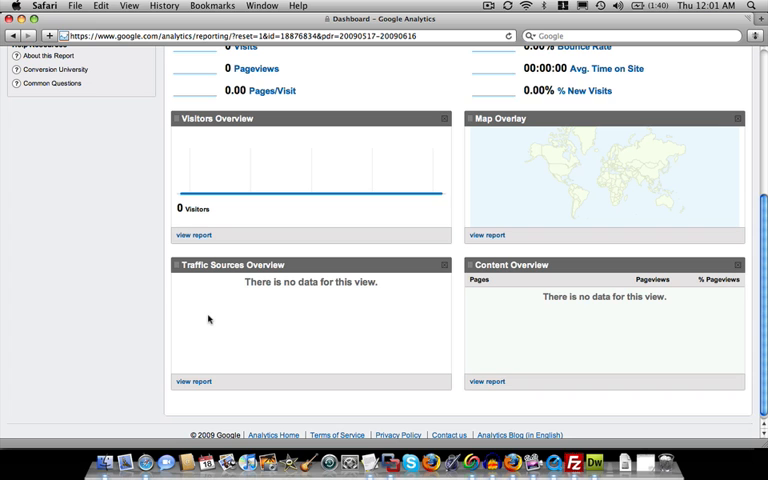
{"action": "mouse_move", "coordinate": [412, 317]}
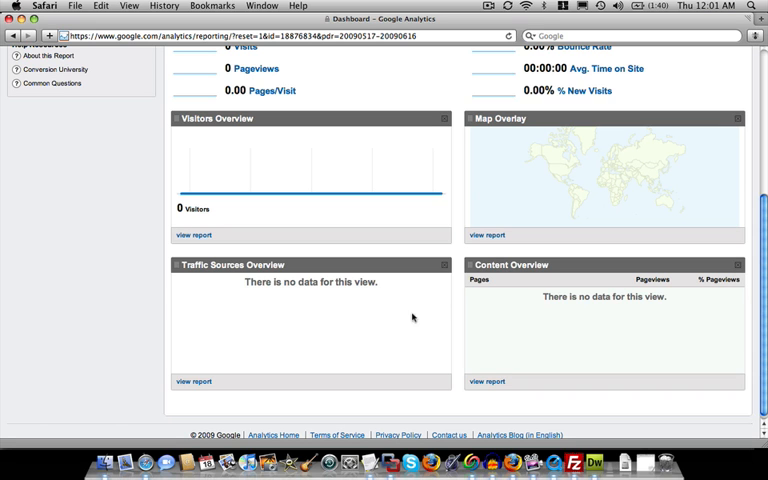